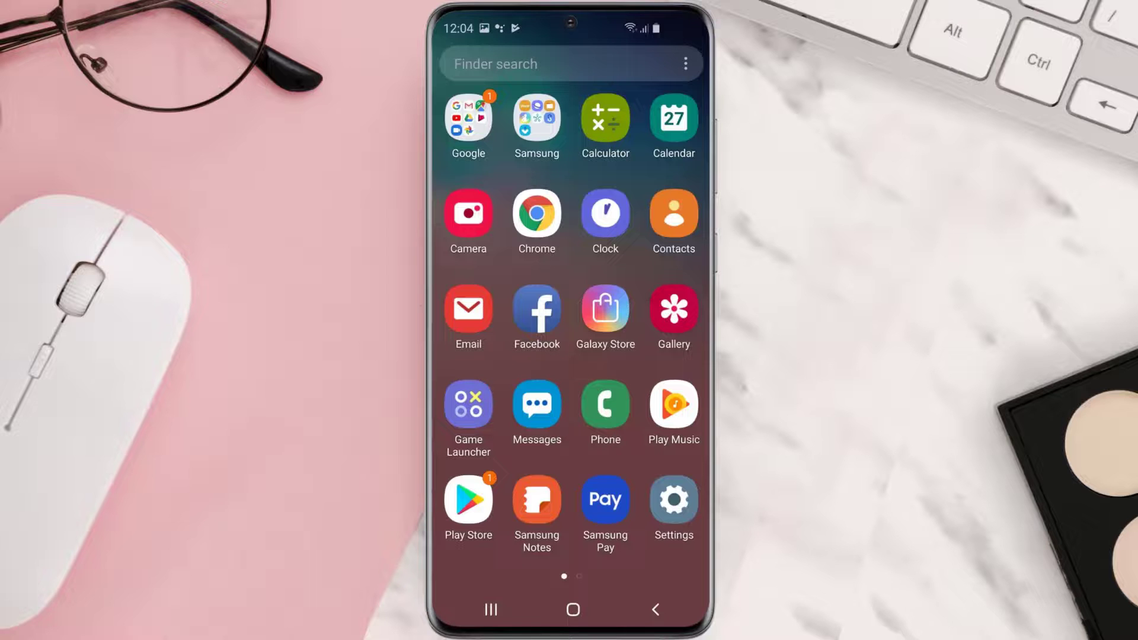
- Search the Play Store for "nba app" and update NBA: Live Games & Scores
click(469, 502)
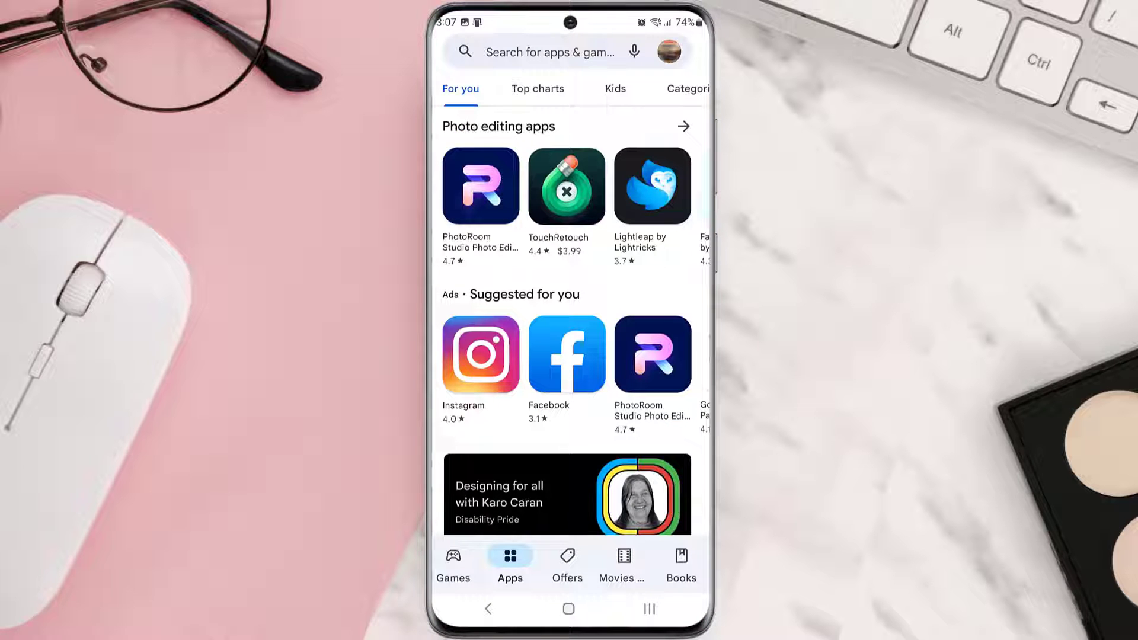
click(537, 51)
text(nba app)
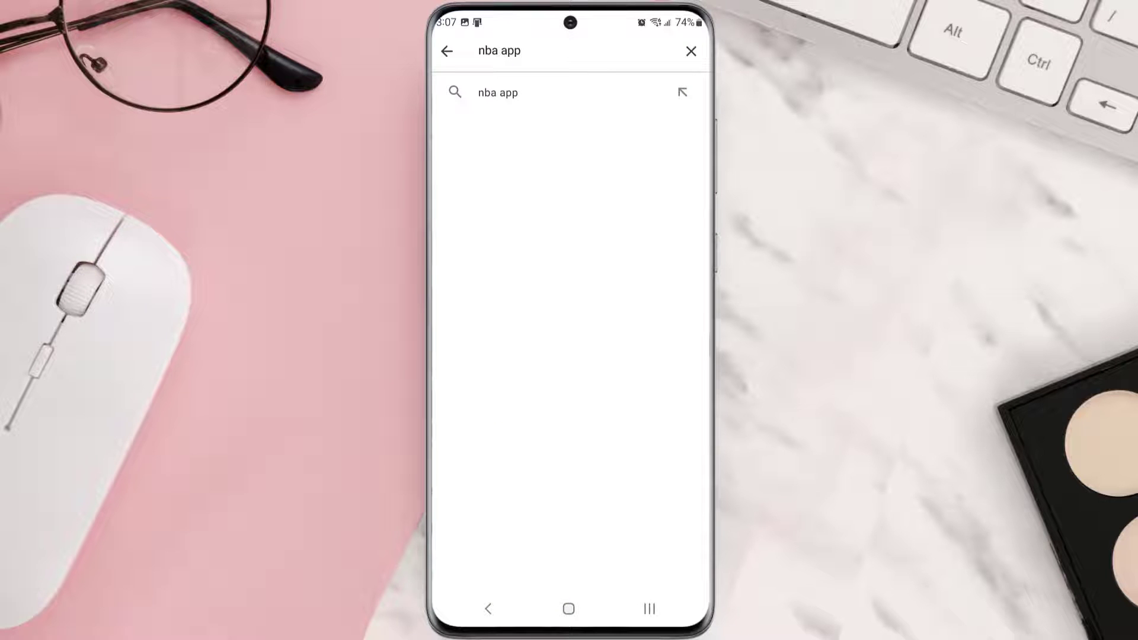
click(497, 92)
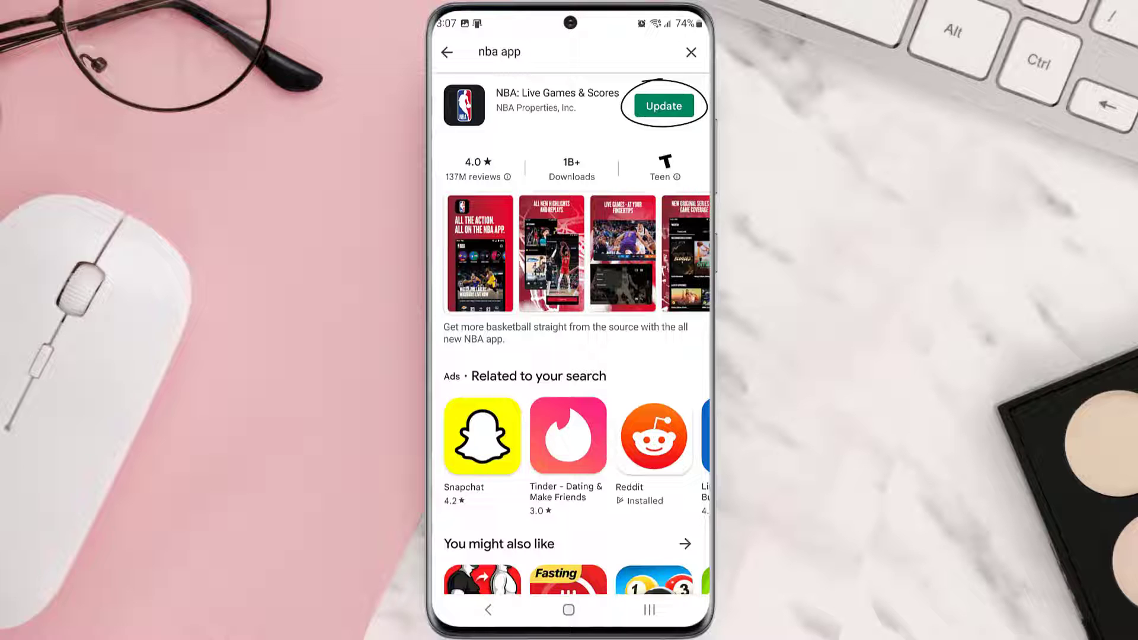
click(662, 105)
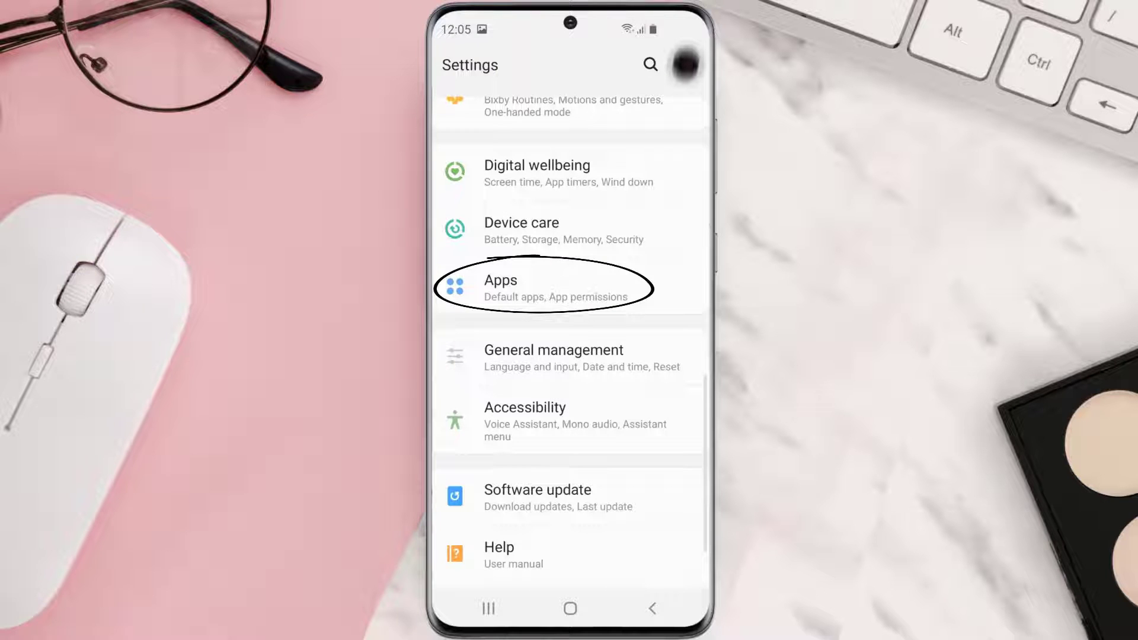
- Clear the NBA app's cache from its Storage page and return to App info
click(548, 286)
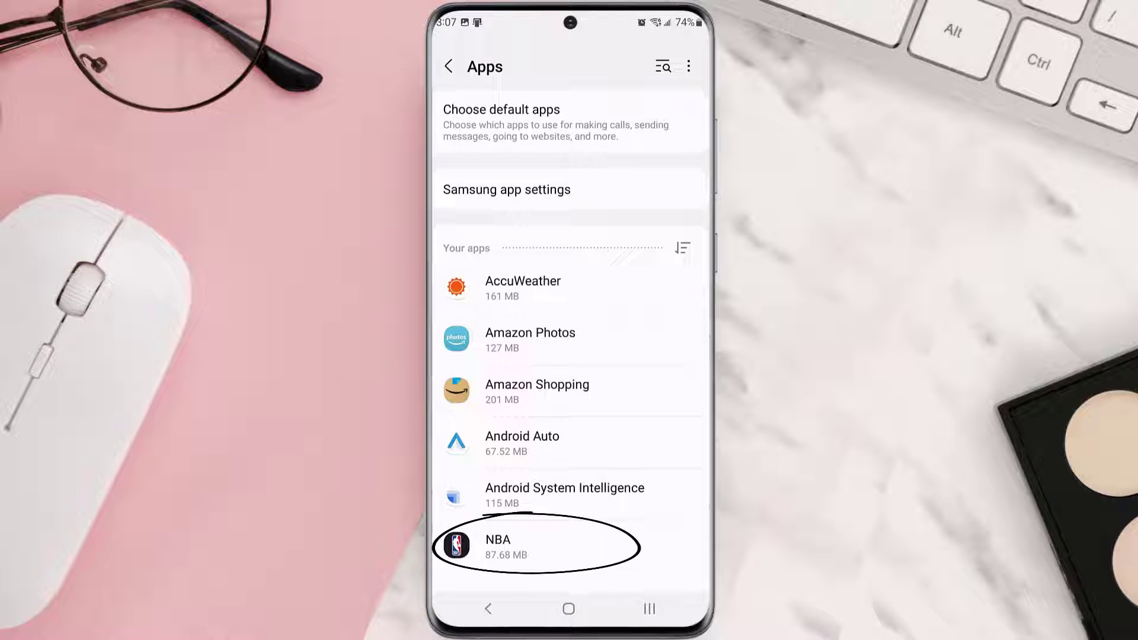
click(537, 546)
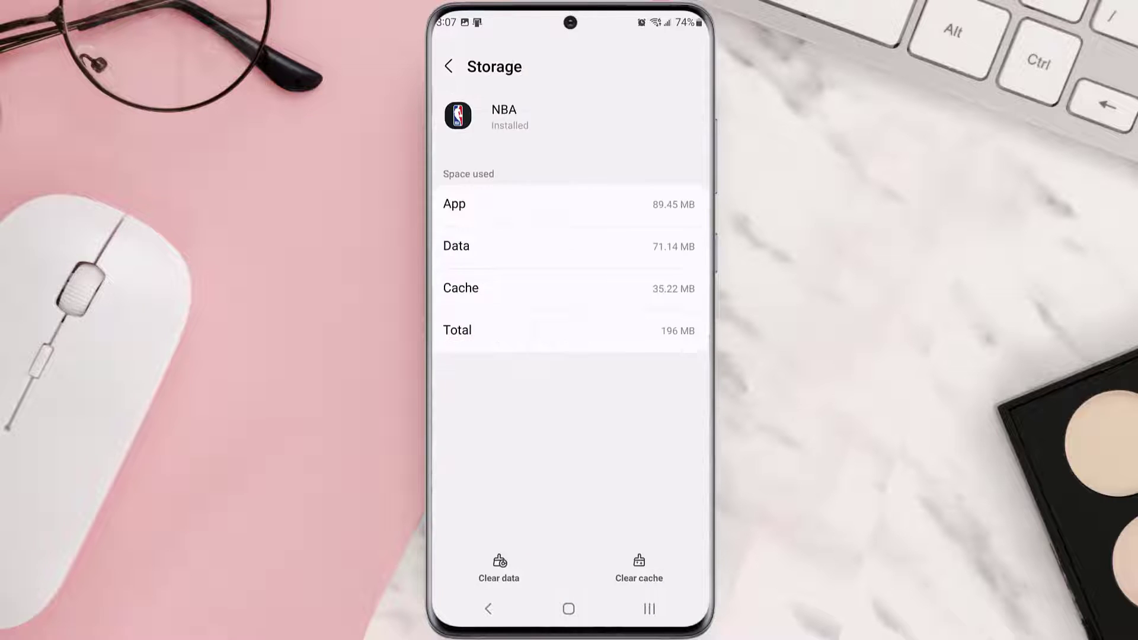
click(638, 569)
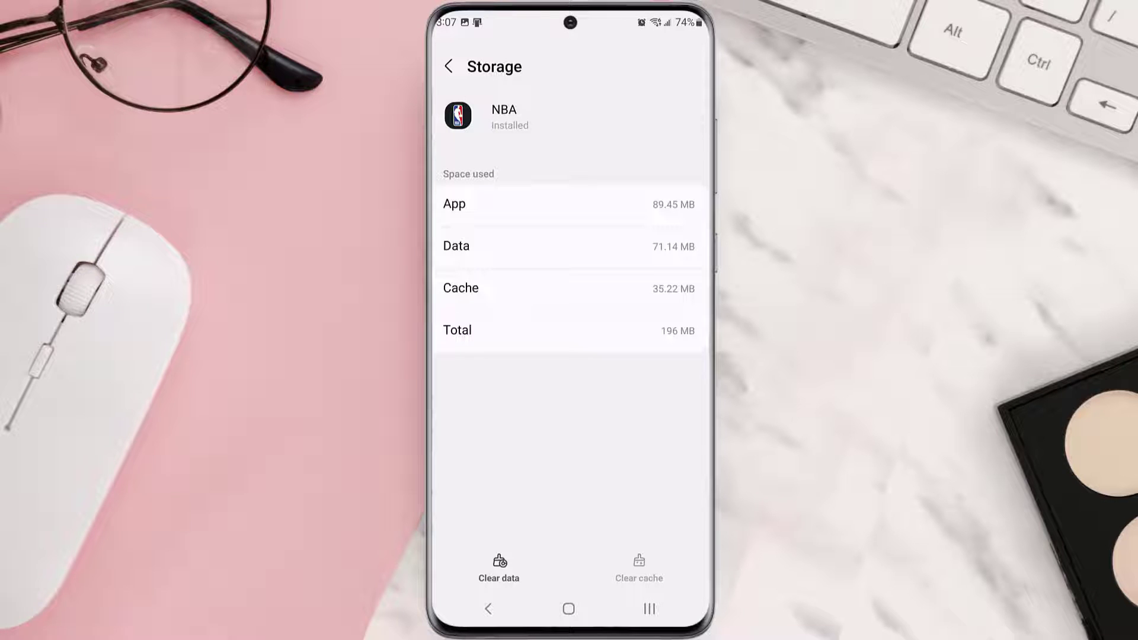
click(450, 66)
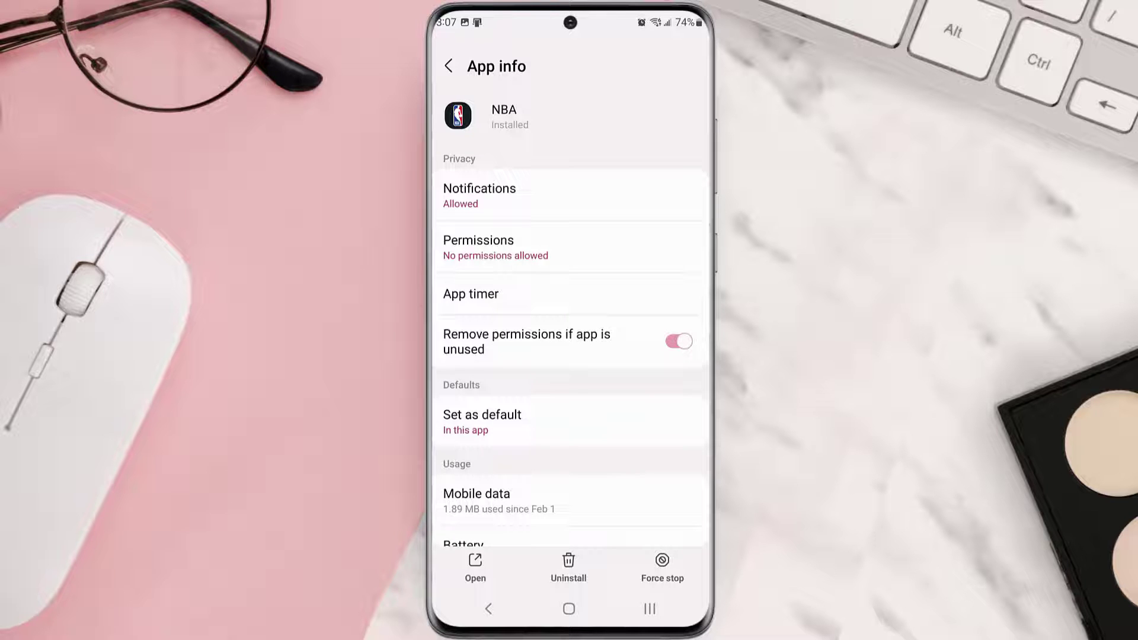
- Uninstall the NBA app from its App info page and confirm with OK
click(569, 569)
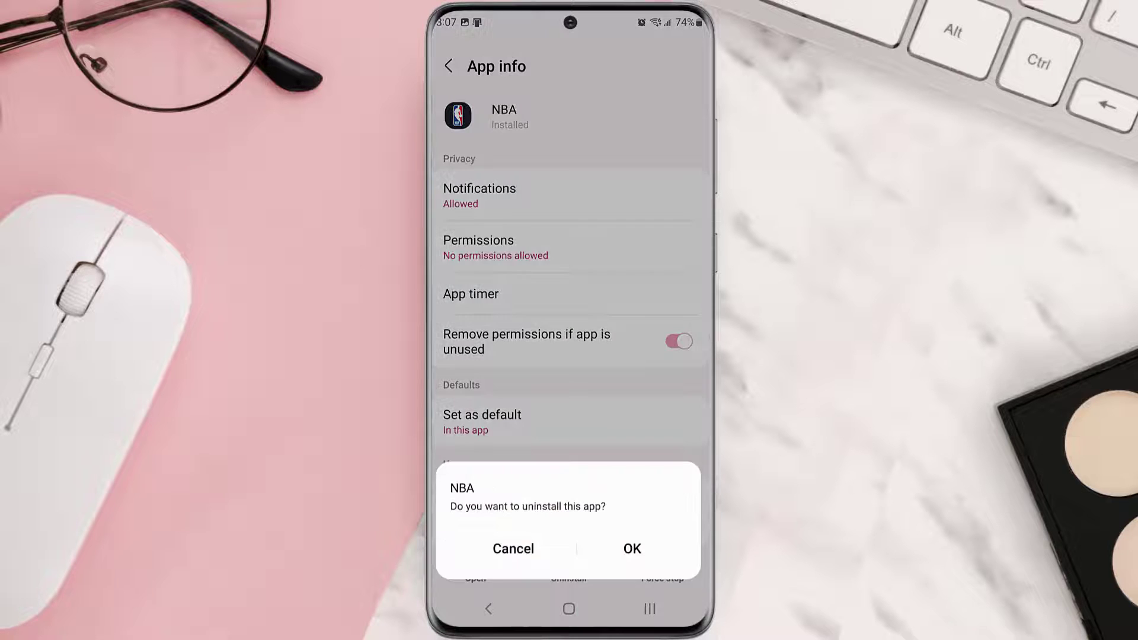
click(631, 548)
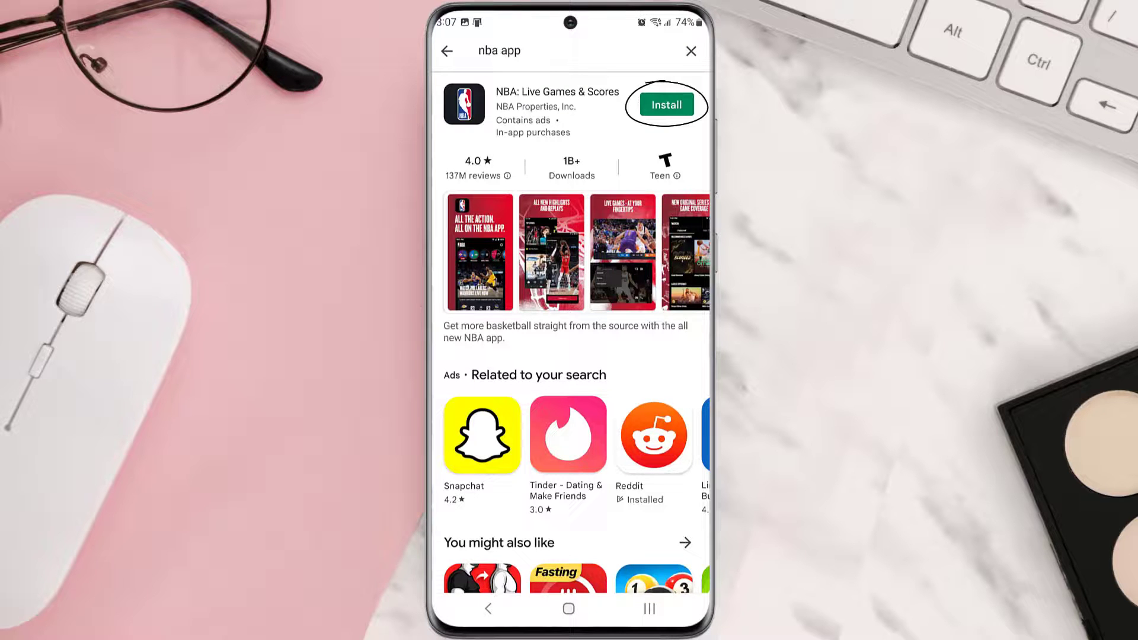
- Install NBA: Live Games & Scores again from the "nba app" search results
click(665, 104)
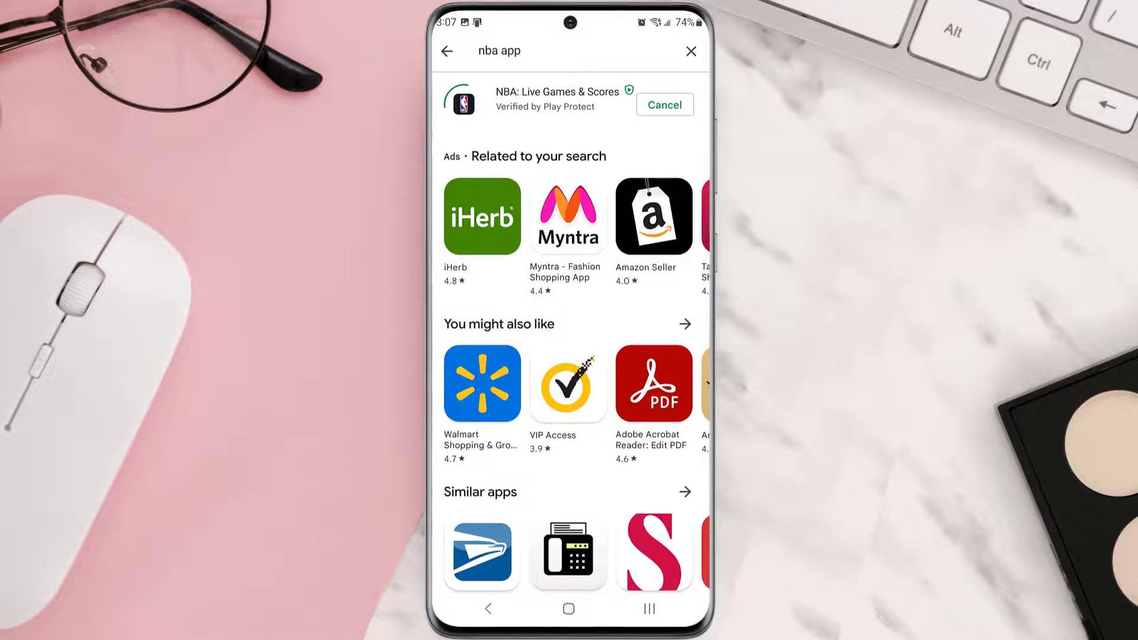